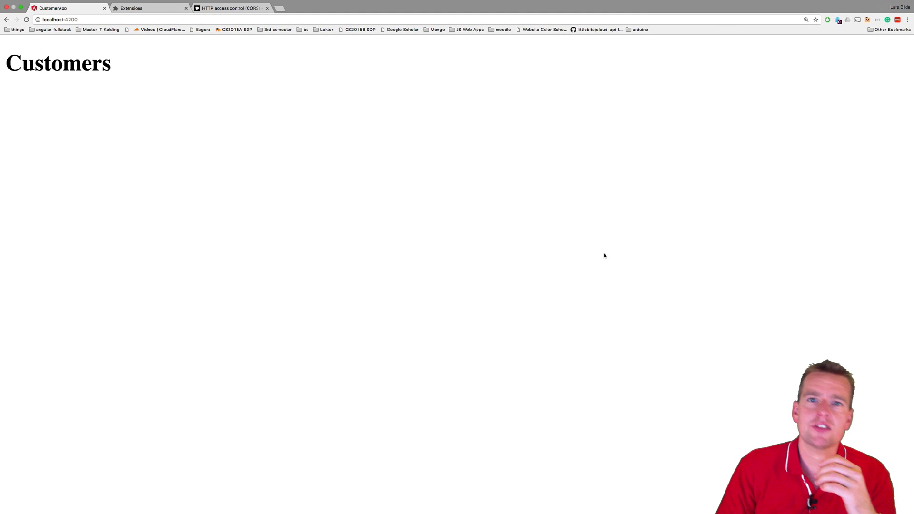
pyautogui.moveTo(519, 250)
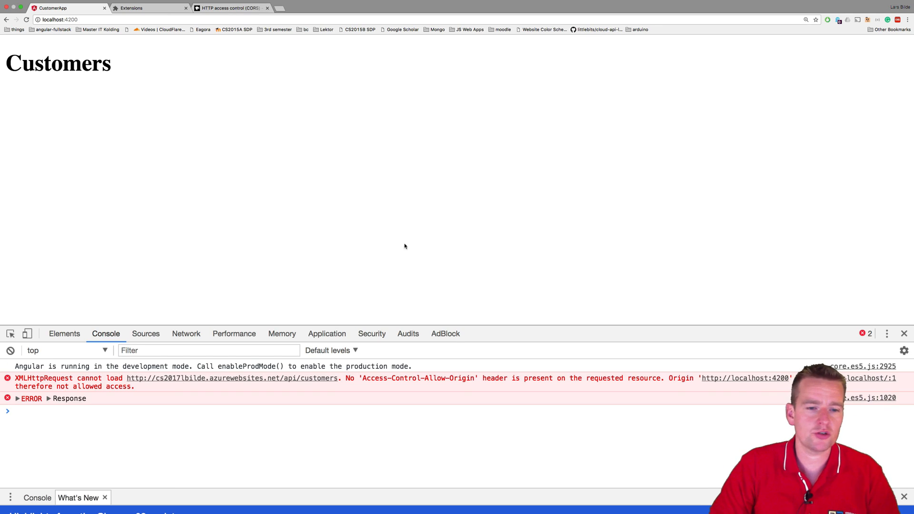
pyautogui.click(907, 19)
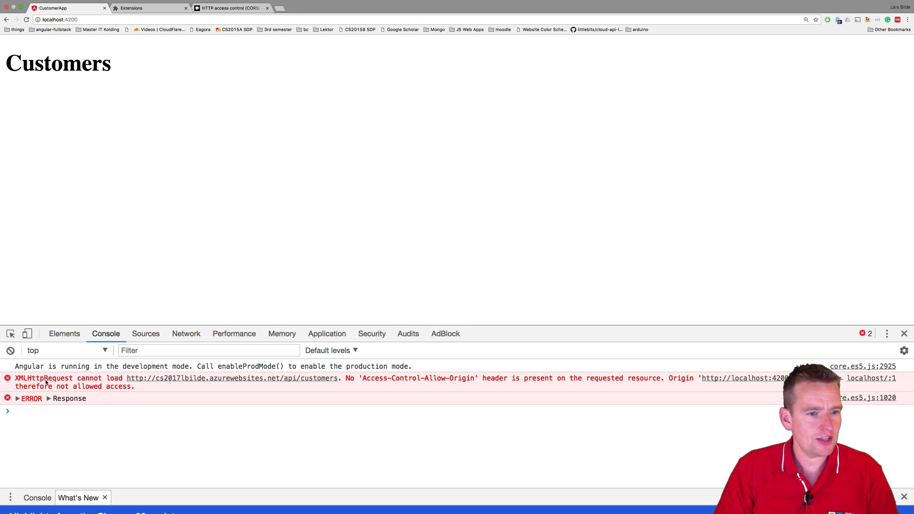
pyautogui.moveTo(319, 378)
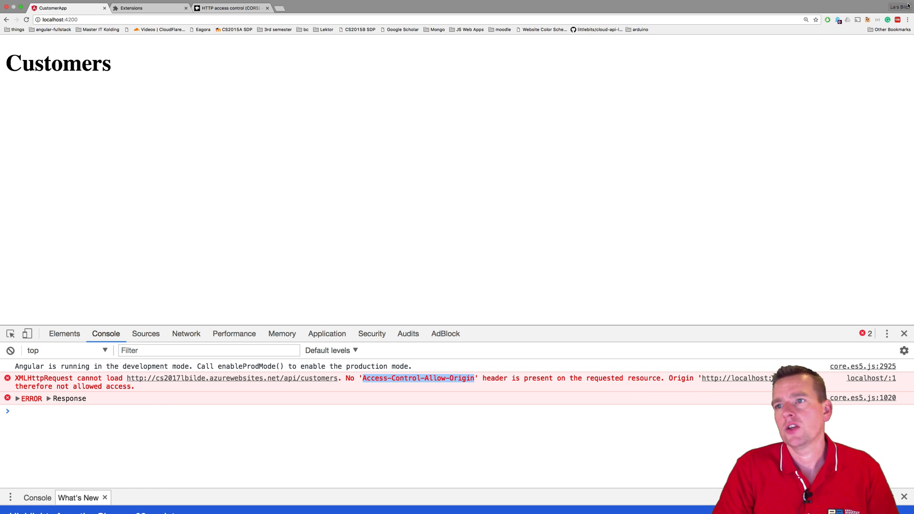
# - From chrome://extensions, reach the Chrome Web Store via 'Get more extensions'
pyautogui.click(907, 19)
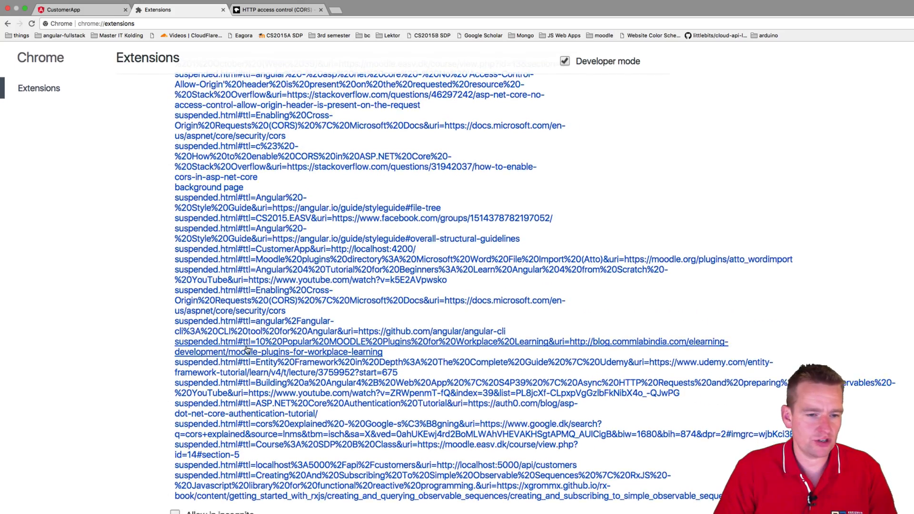
pyautogui.scroll(-3)
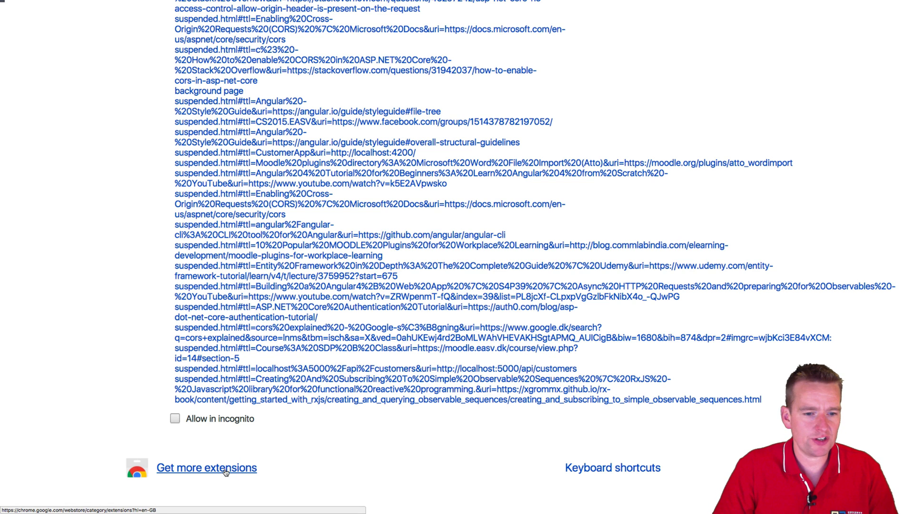
pyautogui.click(205, 468)
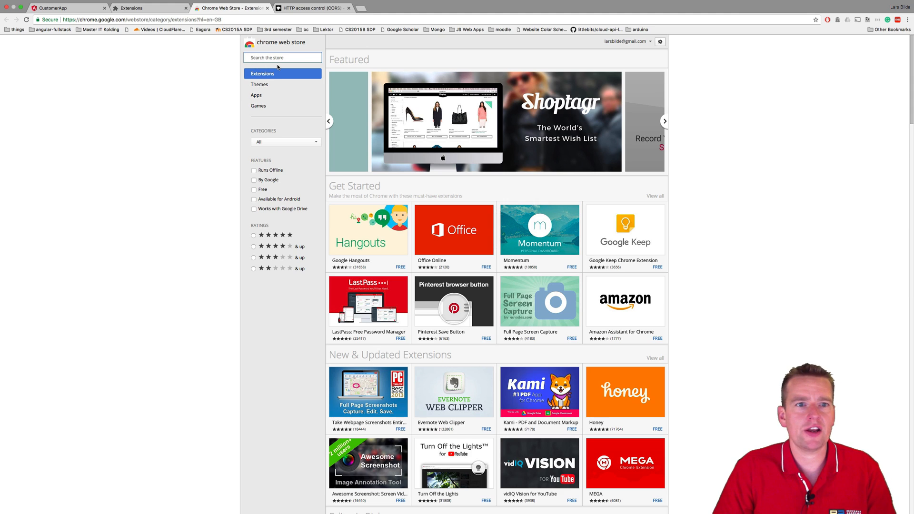
# - Search the store for 'Allow-Control-Allow-Origin' to list matching CORS extensions
pyautogui.write('Allow-Control-Allow-Origin')
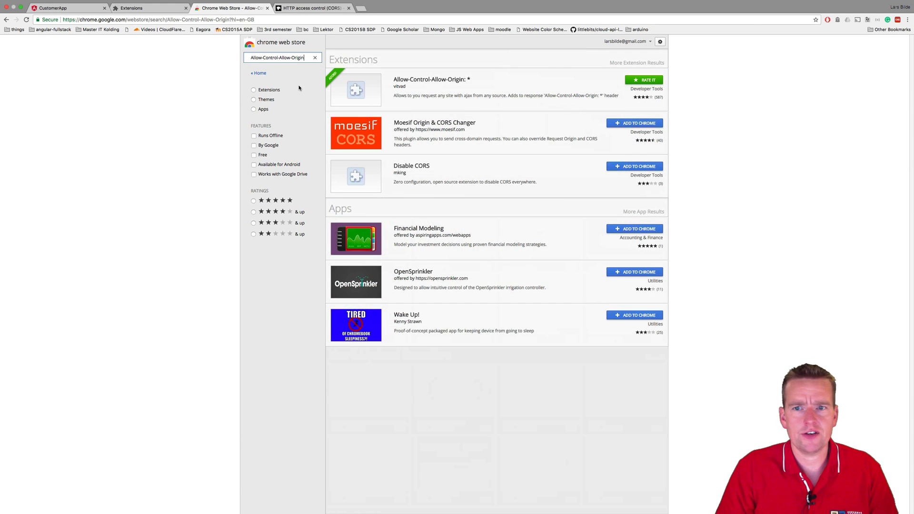
pyautogui.moveTo(488, 83)
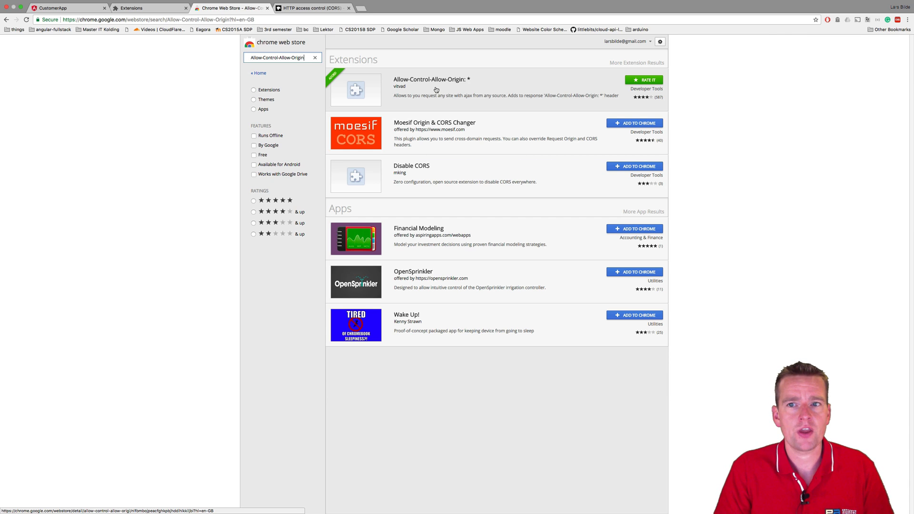
pyautogui.moveTo(383, 80)
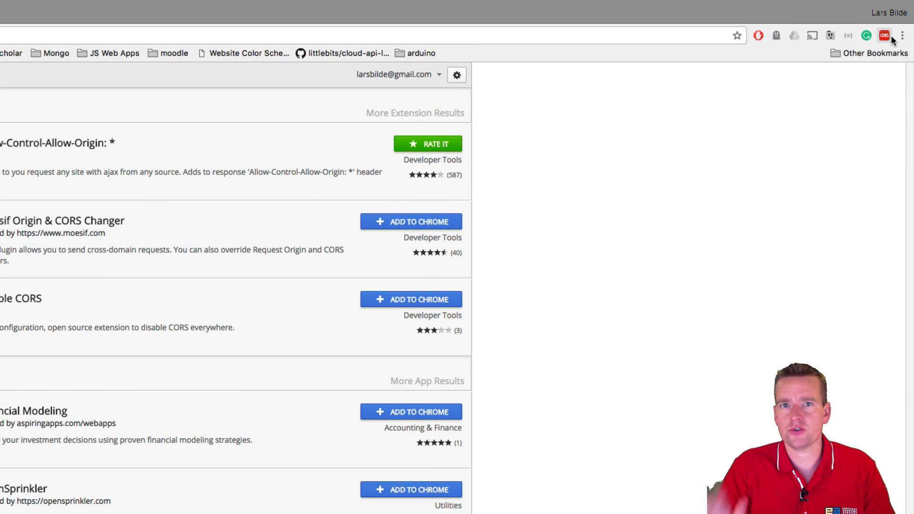
pyautogui.moveTo(885, 35)
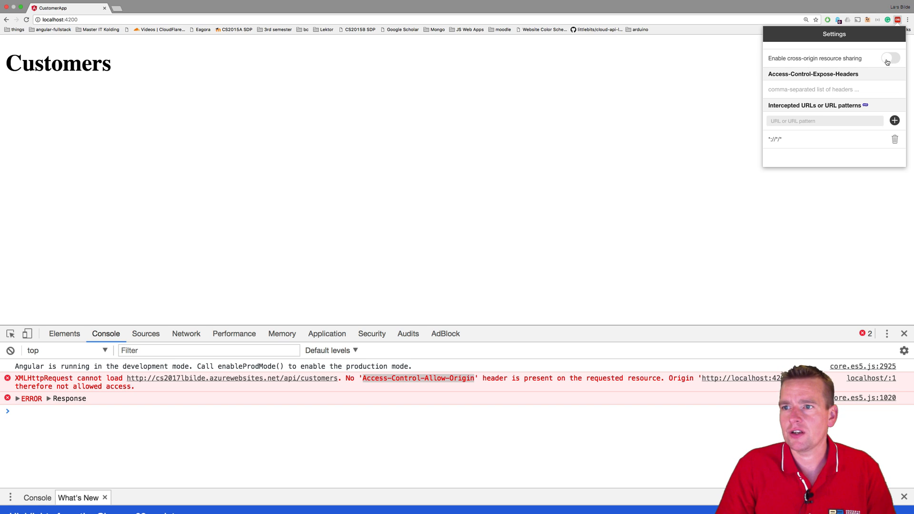
# - Switch on 'Enable cross-origin resource sharing' in the CORS extension popup
pyautogui.click(888, 58)
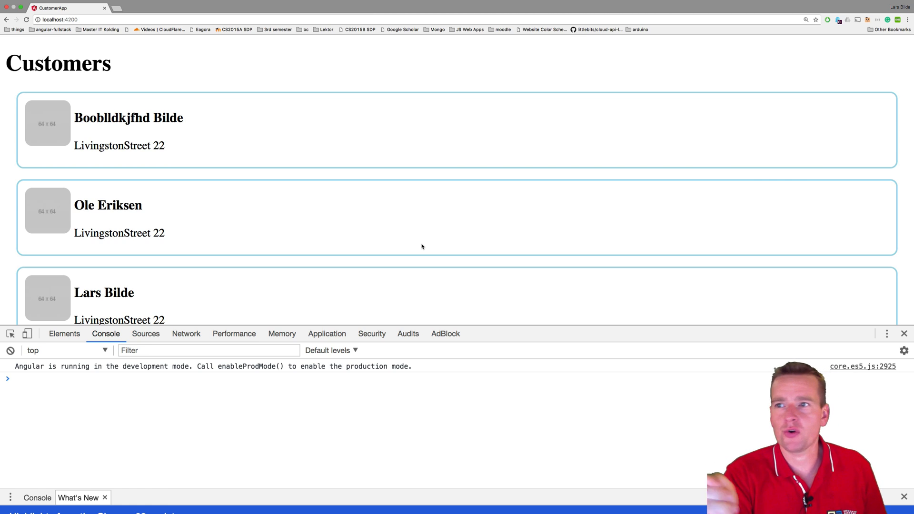
pyautogui.moveTo(474, 256)
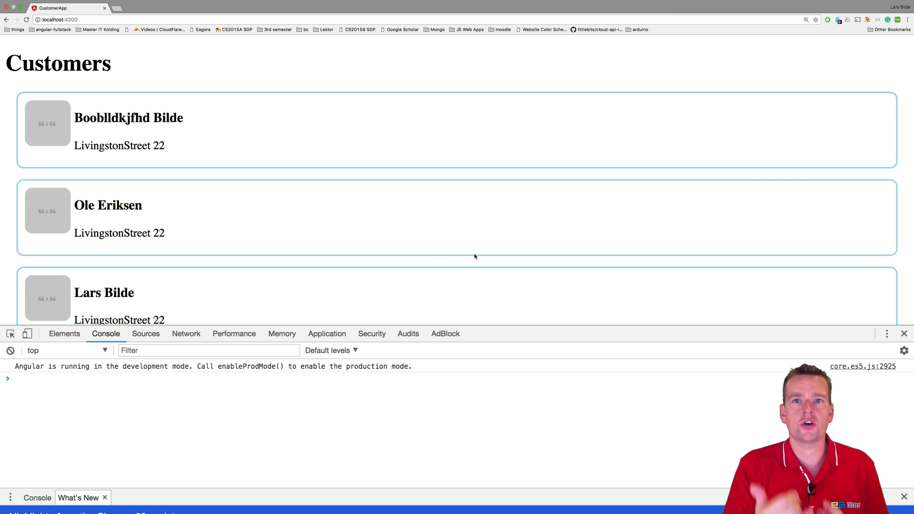